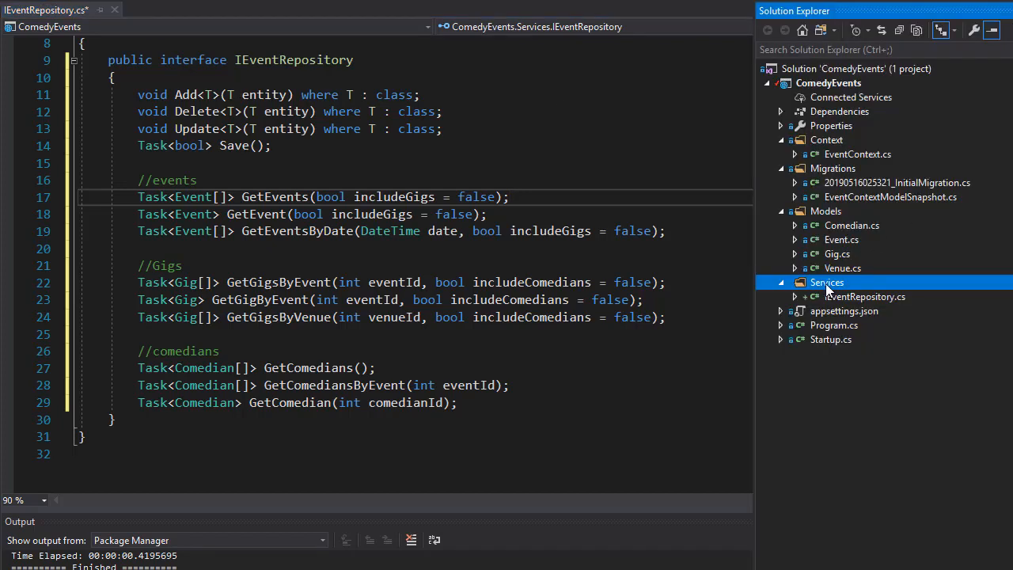
- Create a new class file EventRepository.cs in the Services folder
{"action": "right_click", "coordinate": [825, 283]}
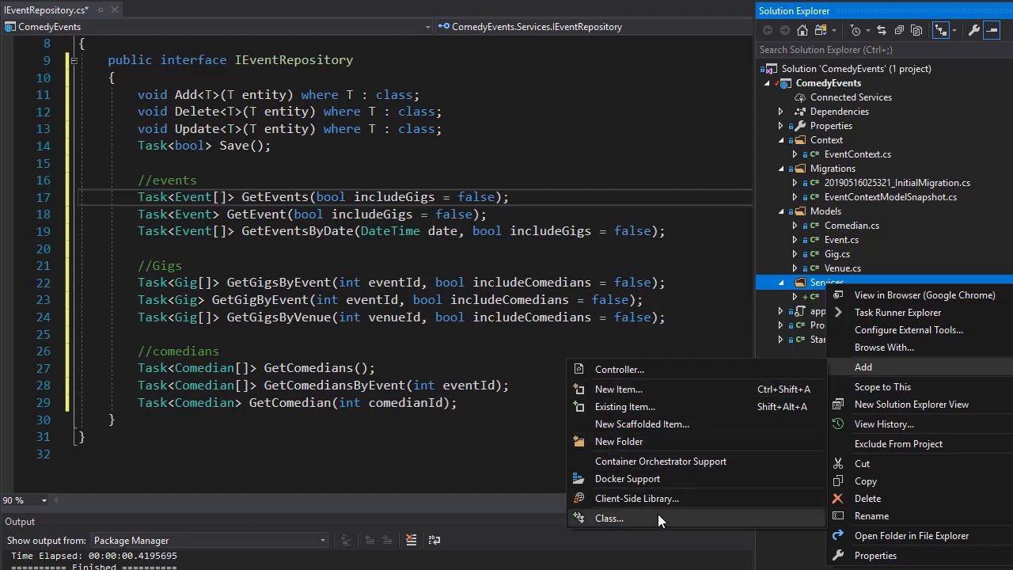
{"action": "left_click", "coordinate": [609, 518]}
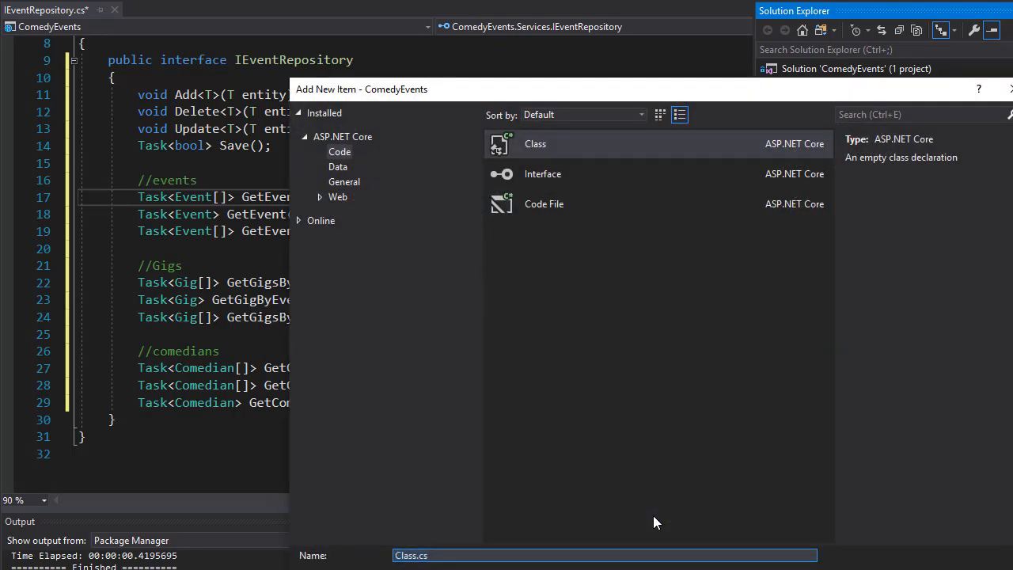
{"action": "type", "text": "Event"}
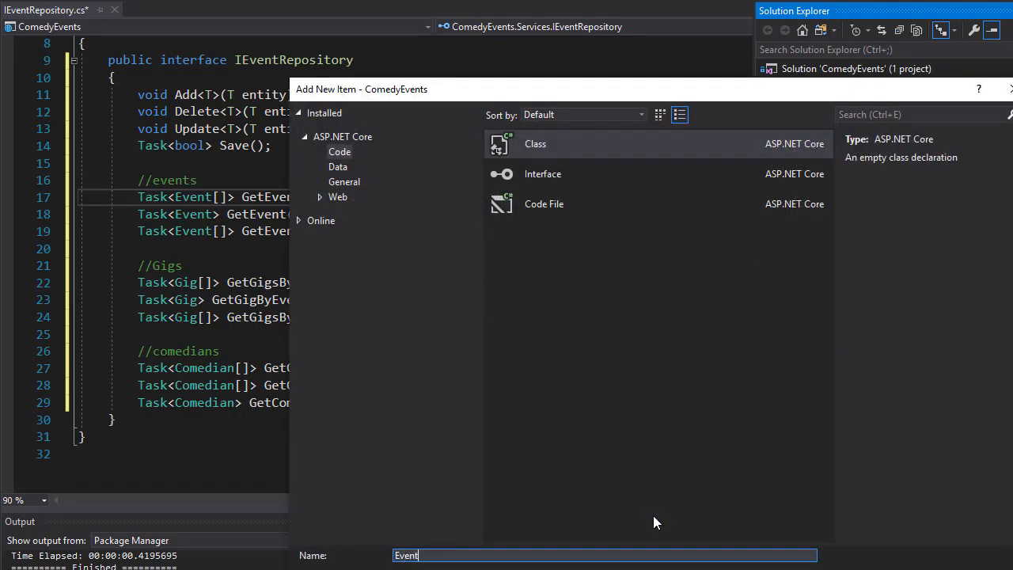
{"action": "type", "text": "Repository"}
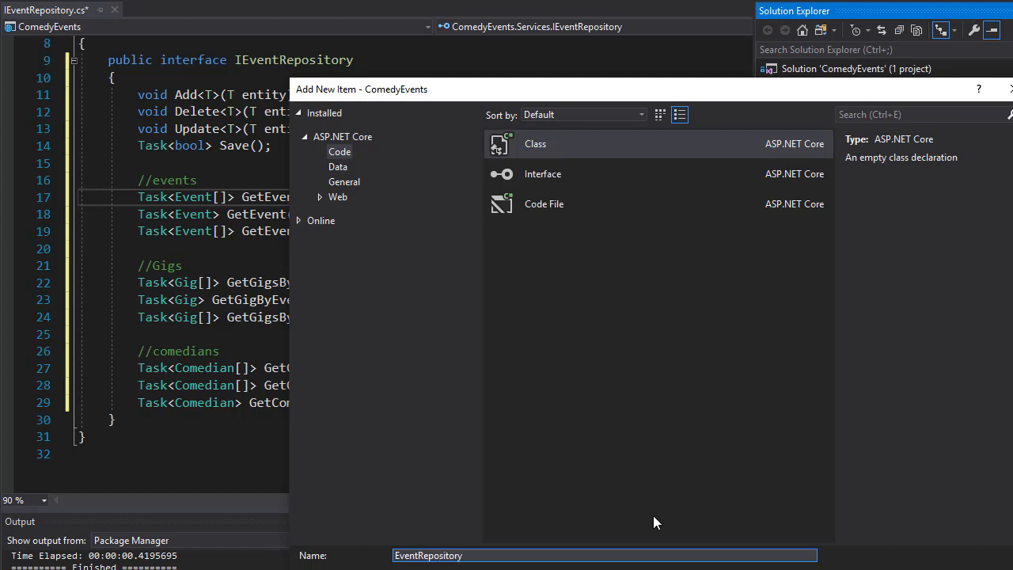
{"action": "left_click", "coordinate": [398, 555]}
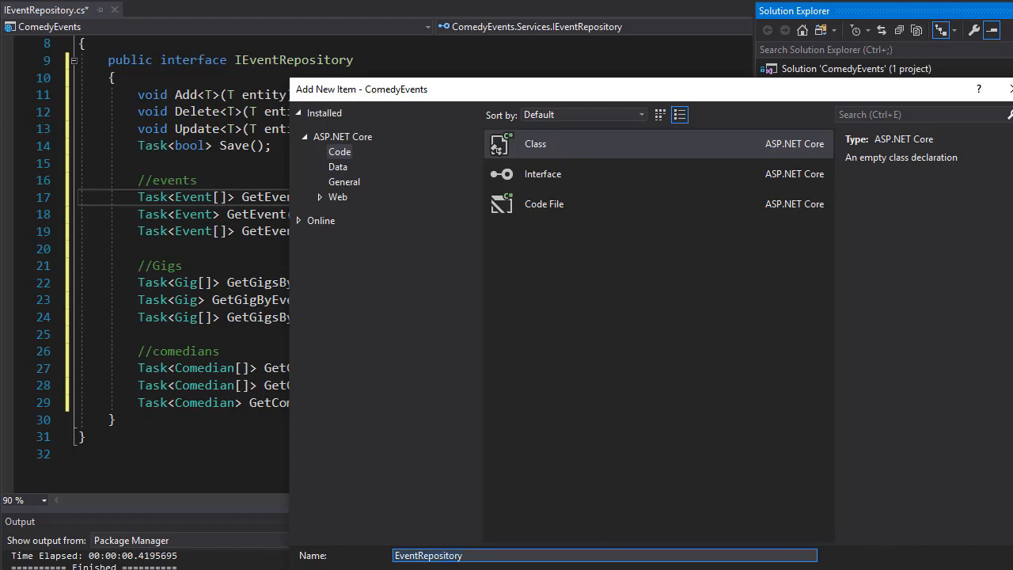
{"action": "left_click", "coordinate": [535, 143]}
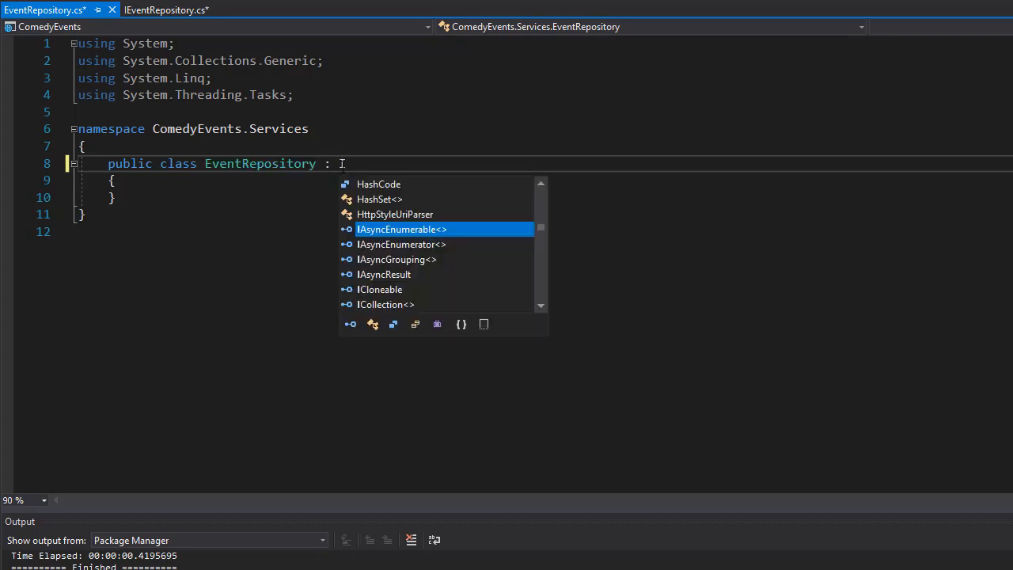
- Declare EventRepository : IEventRepository and generate NotImplementedException stubs for all interface methods
{"action": "type", "text": "Iven"}
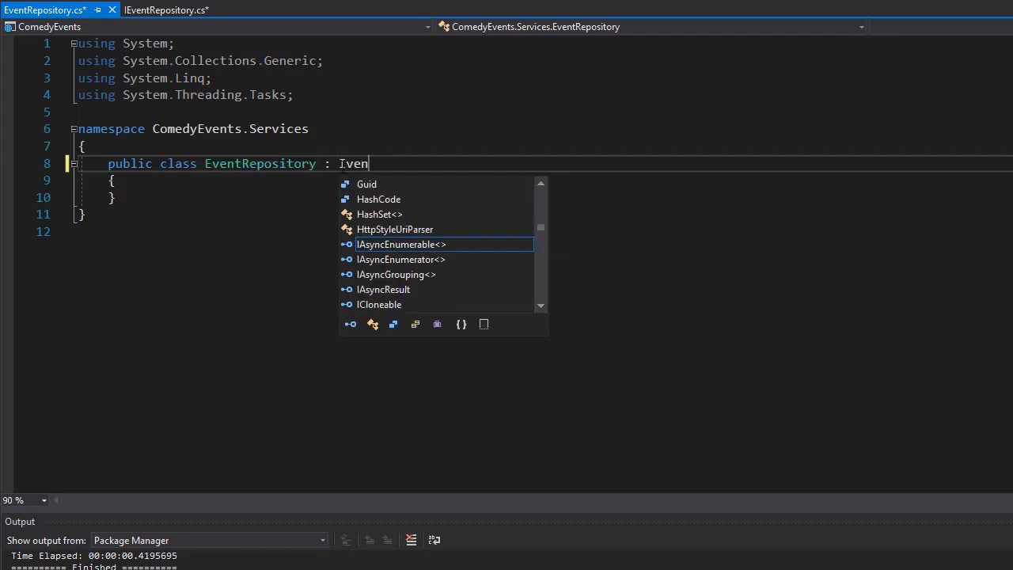
{"action": "type", "text": "e"}
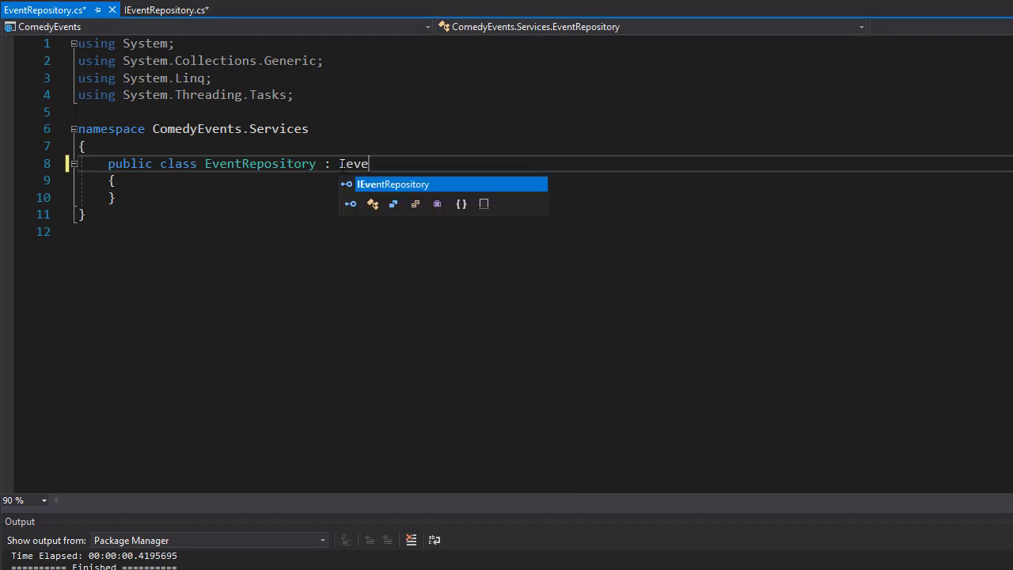
{"action": "key", "text": "Tab"}
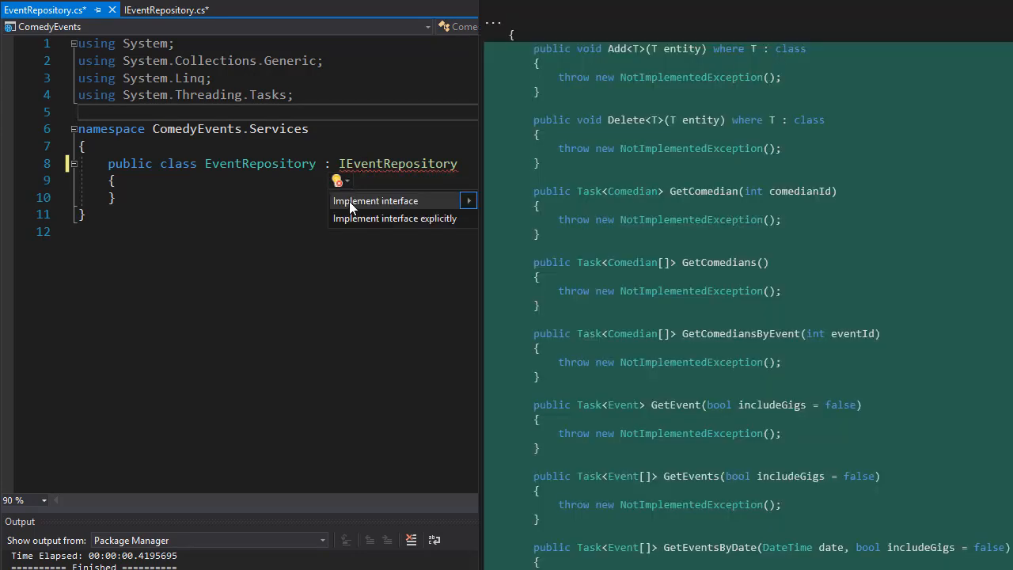
{"action": "left_click", "coordinate": [376, 200]}
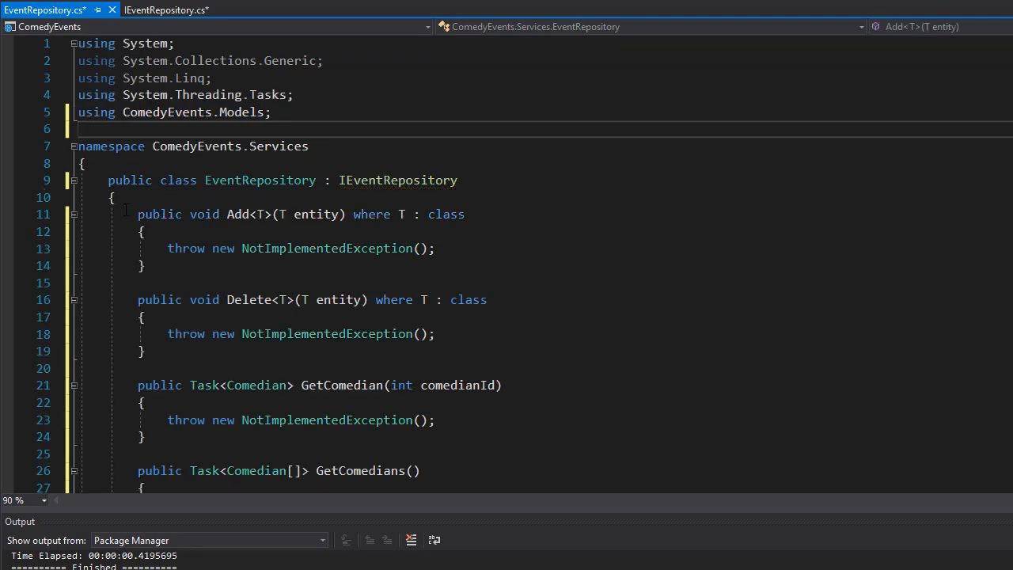
{"action": "left_click_drag", "start_coordinate": [138, 213], "coordinate": [144, 266]}
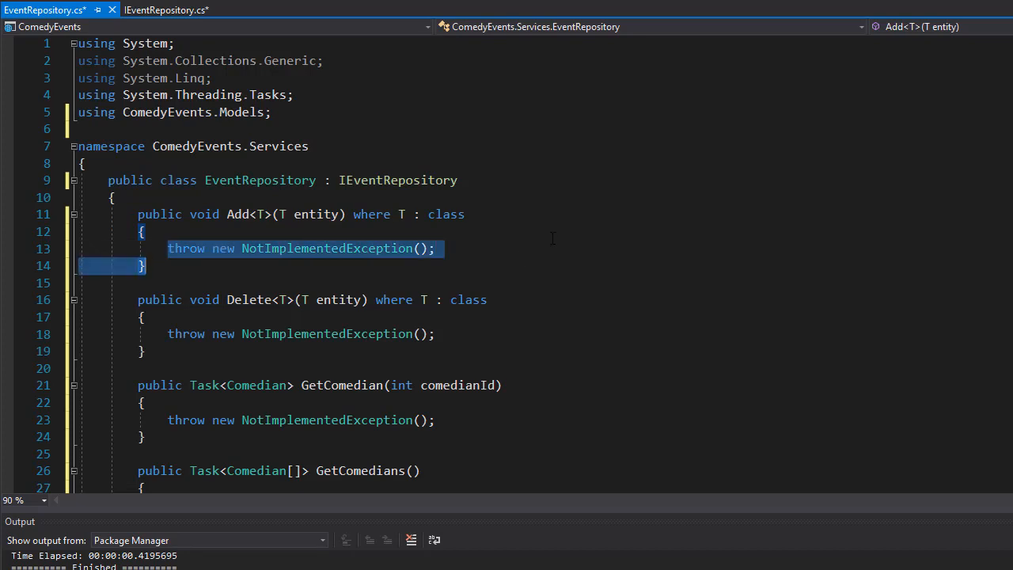
{"action": "scroll", "scroll_direction": "down", "scroll_amount": 3}
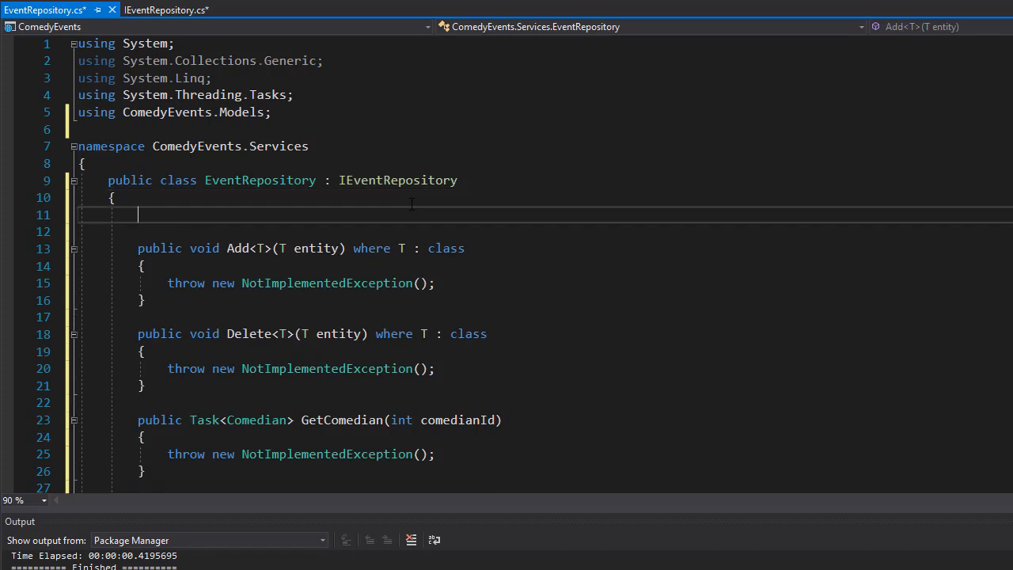
- Add 'private readonly EventContext _eventContext;' and import the ComedyEvents.Context namespace
{"action": "type", "text": "private"}
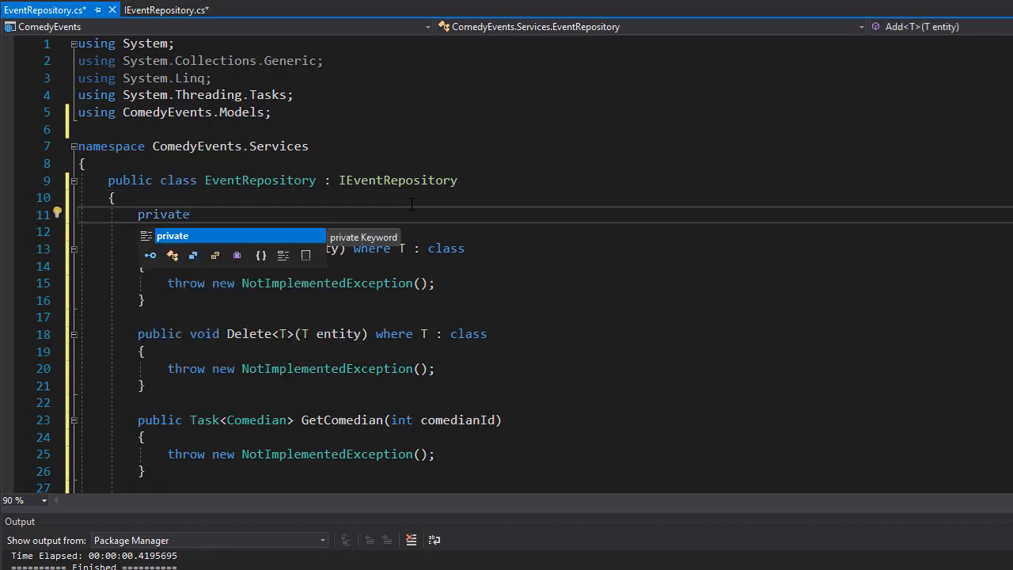
{"action": "type", "text": "readonly E"}
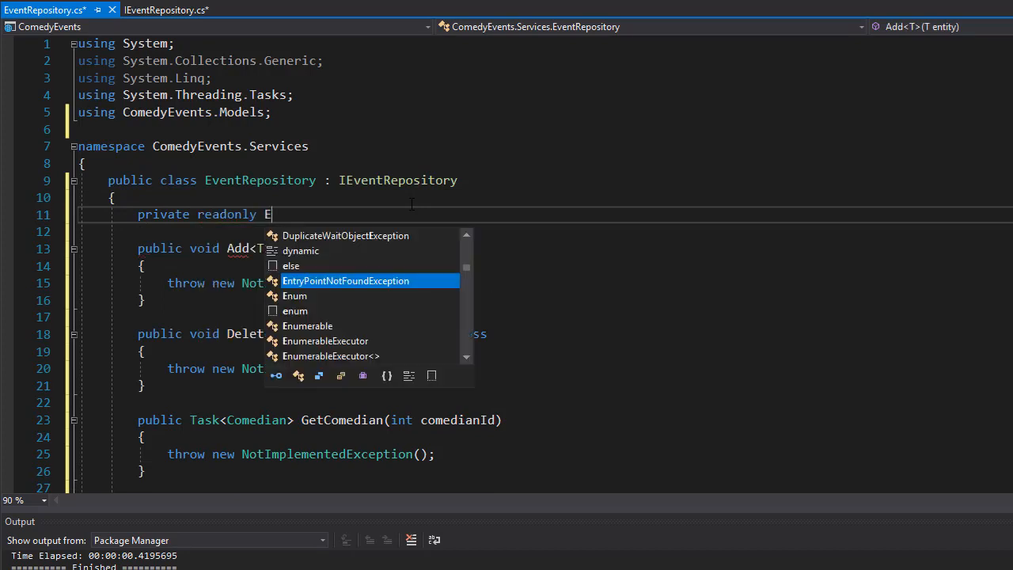
{"action": "type", "text": "vent"}
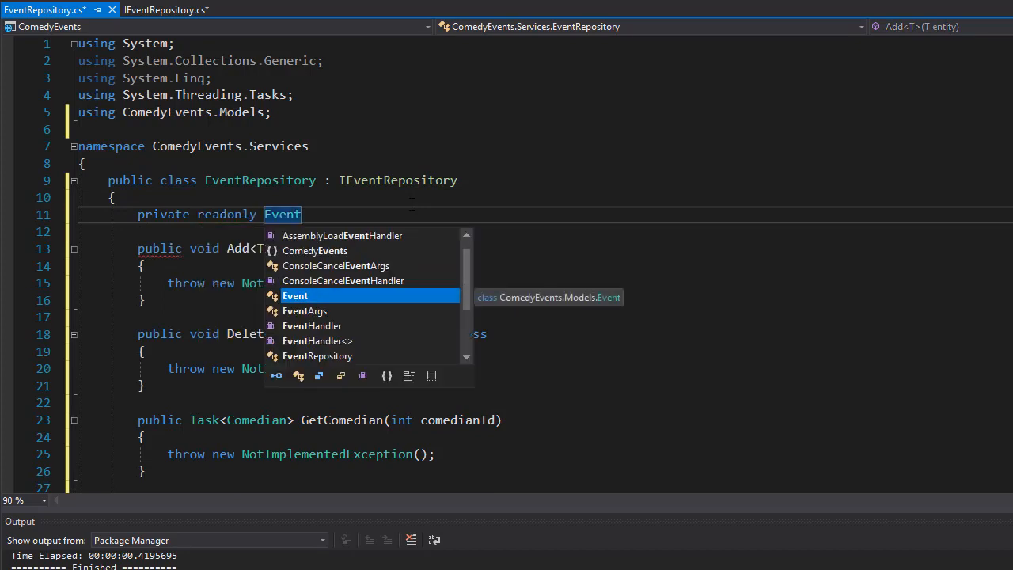
{"action": "type", "text": "Context"}
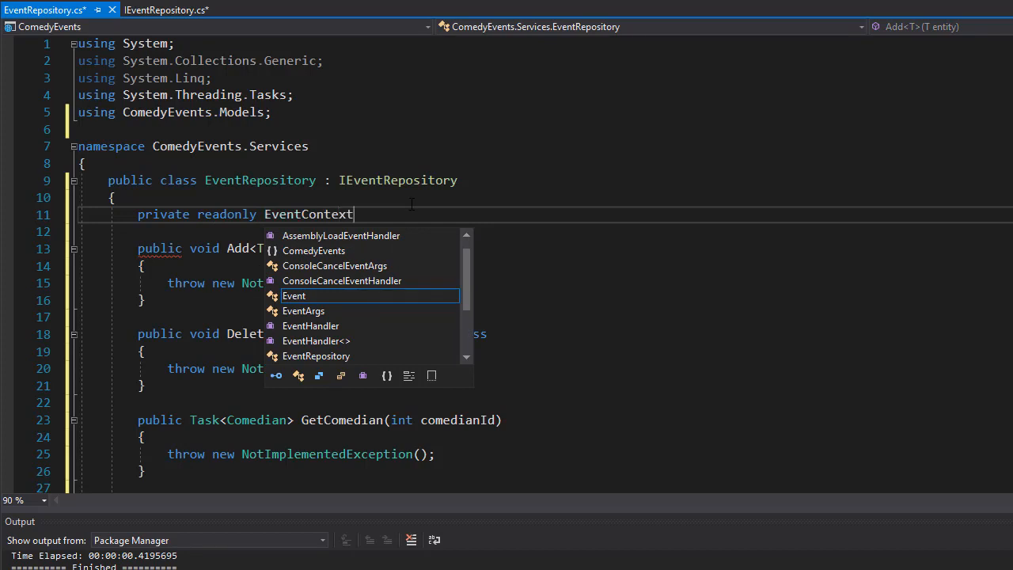
{"action": "type", "text": "_e"}
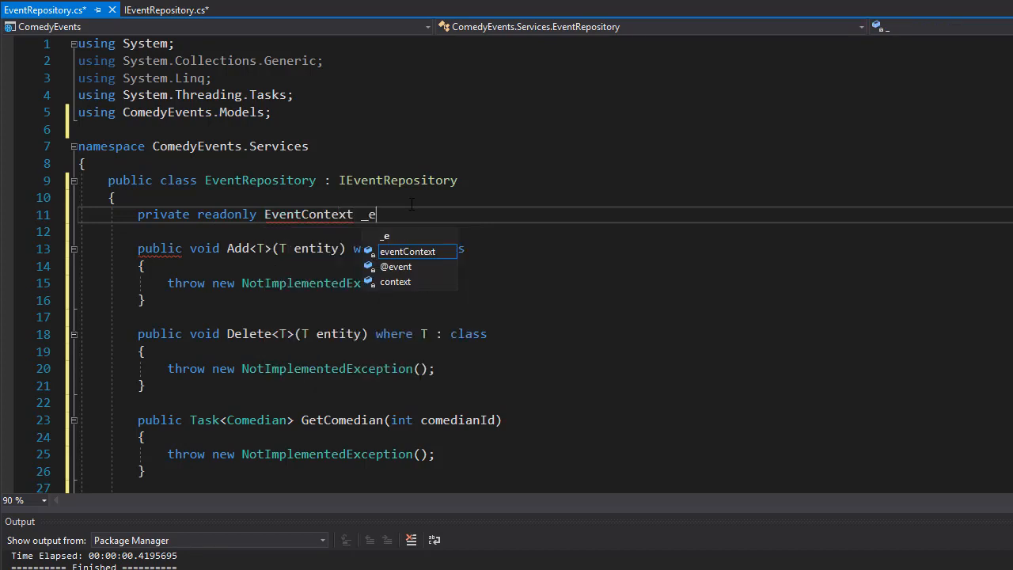
{"action": "type", "text": "ventContext;"}
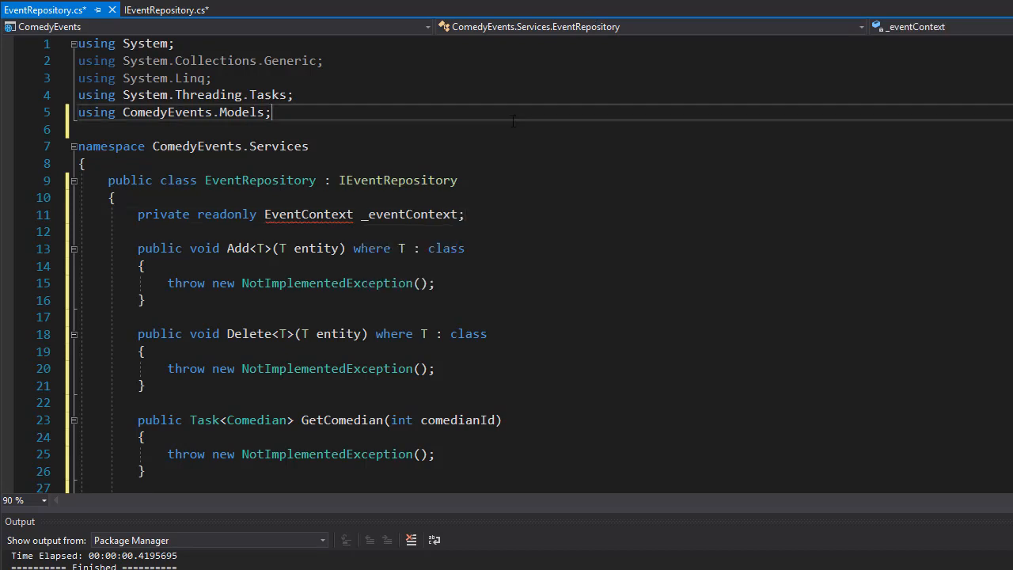
{"action": "left_click", "coordinate": [278, 232]}
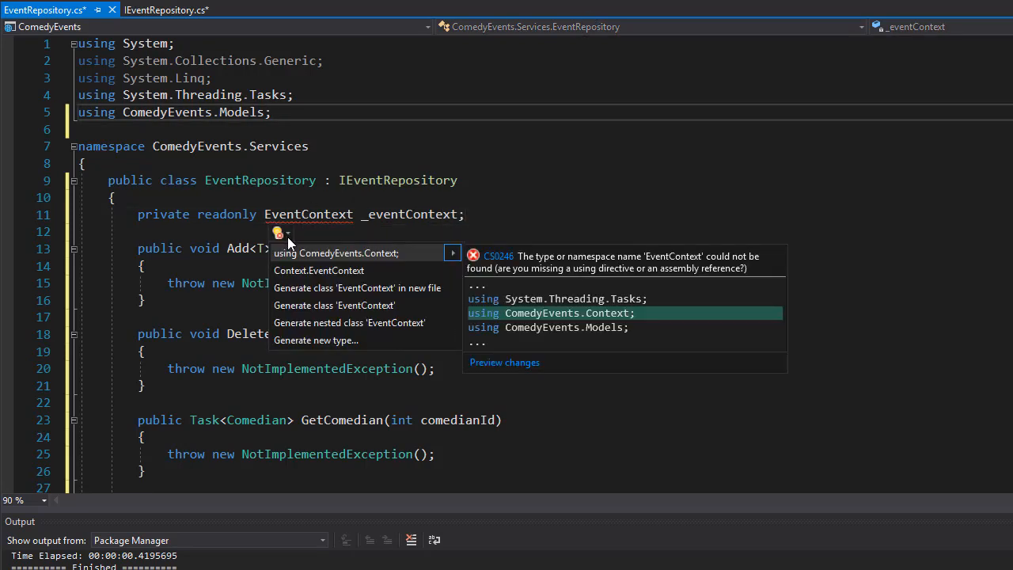
{"action": "left_click", "coordinate": [336, 252]}
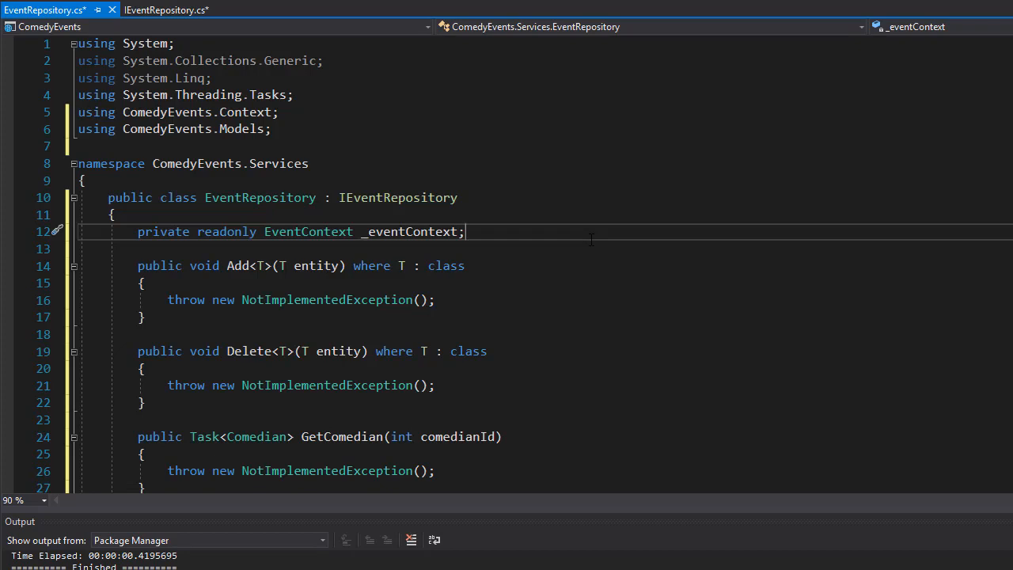
{"action": "key", "text": "Enter"}
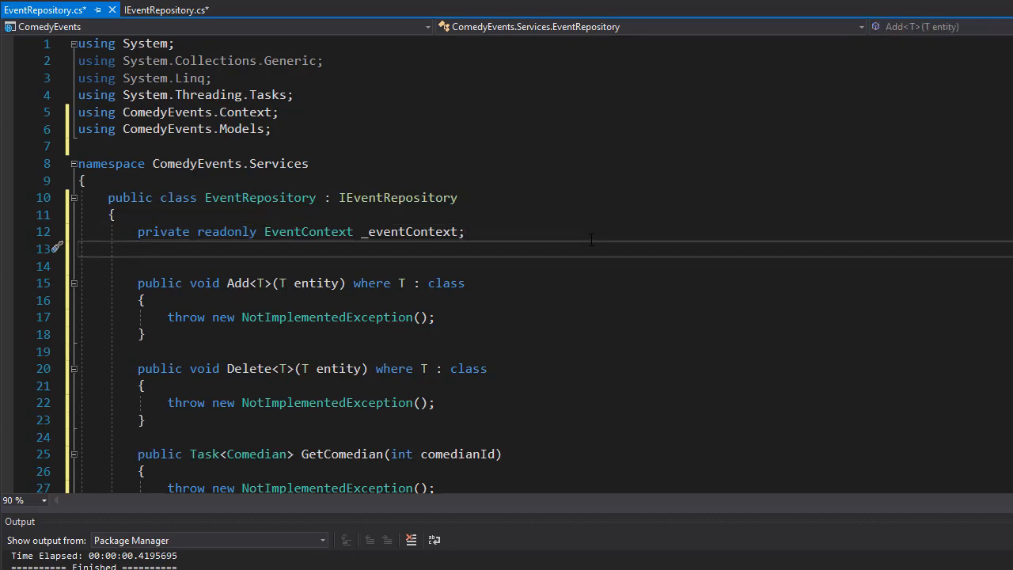
- Add 'private readonly ILogger<EventRepository> _logger;' and import Microsoft.Extensions.Logging
{"action": "type", "text": "private"}
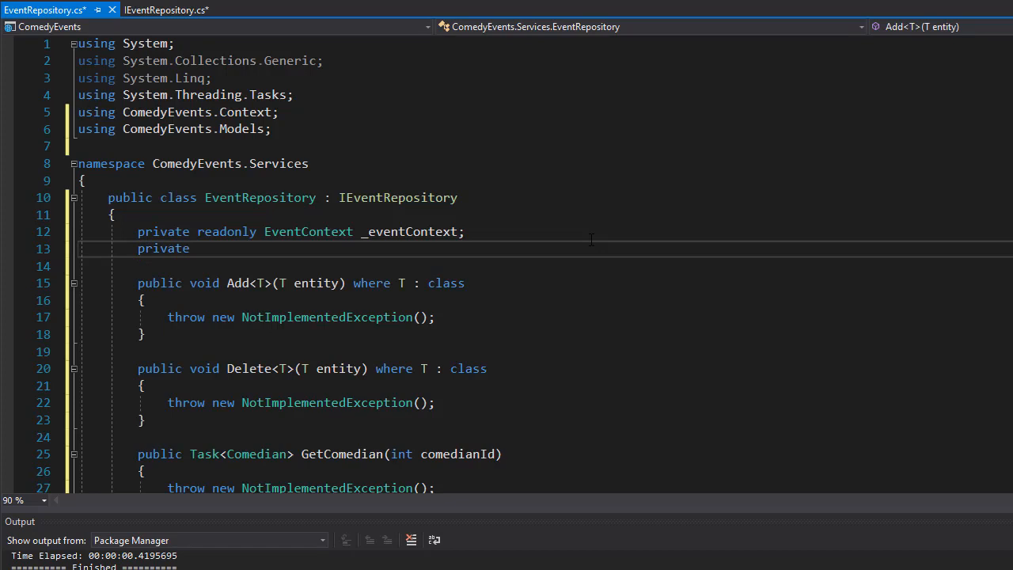
{"action": "type", "text": "readonly"}
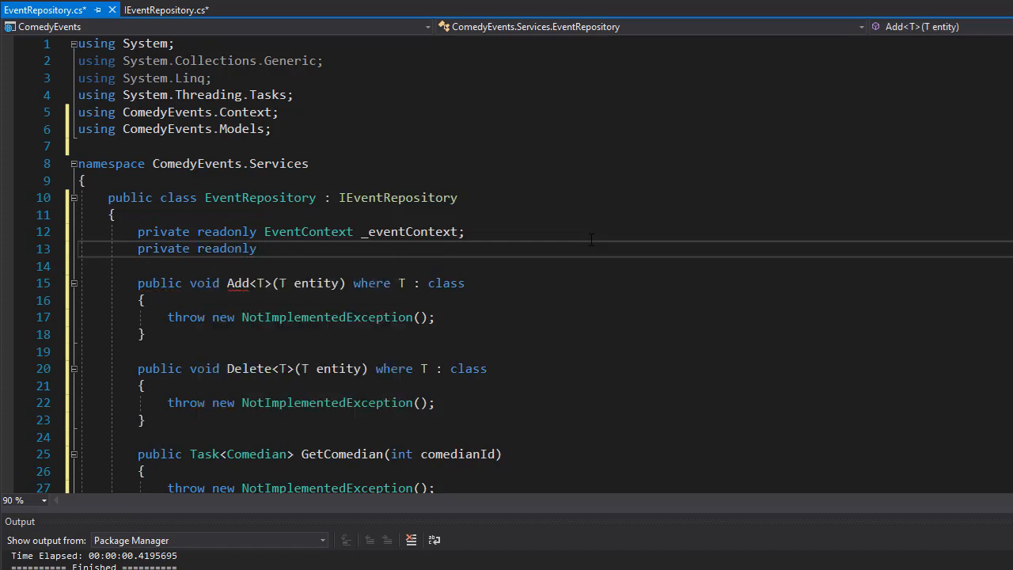
{"action": "type", "text": "IL"}
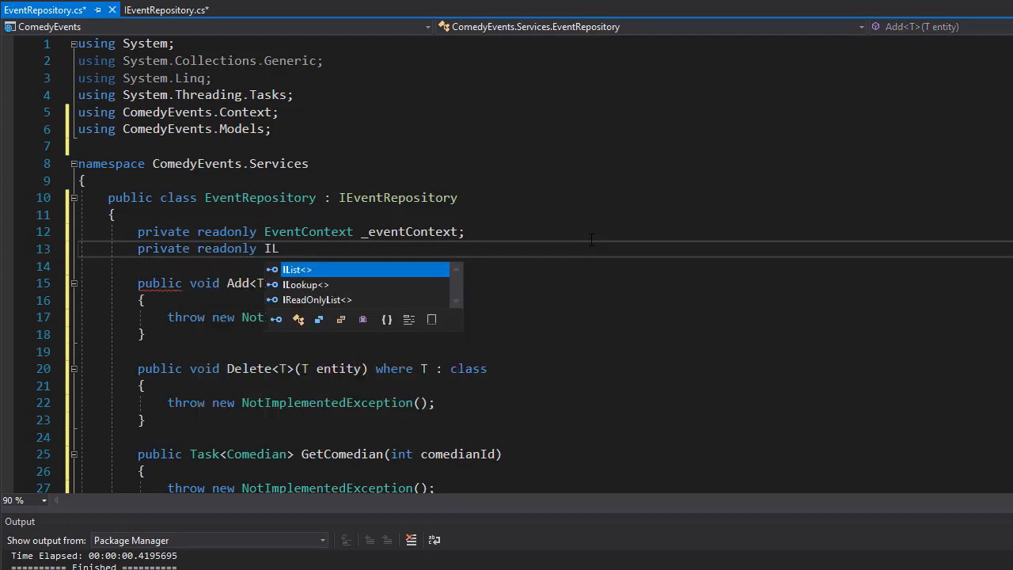
{"action": "type", "text": "ogger<>"}
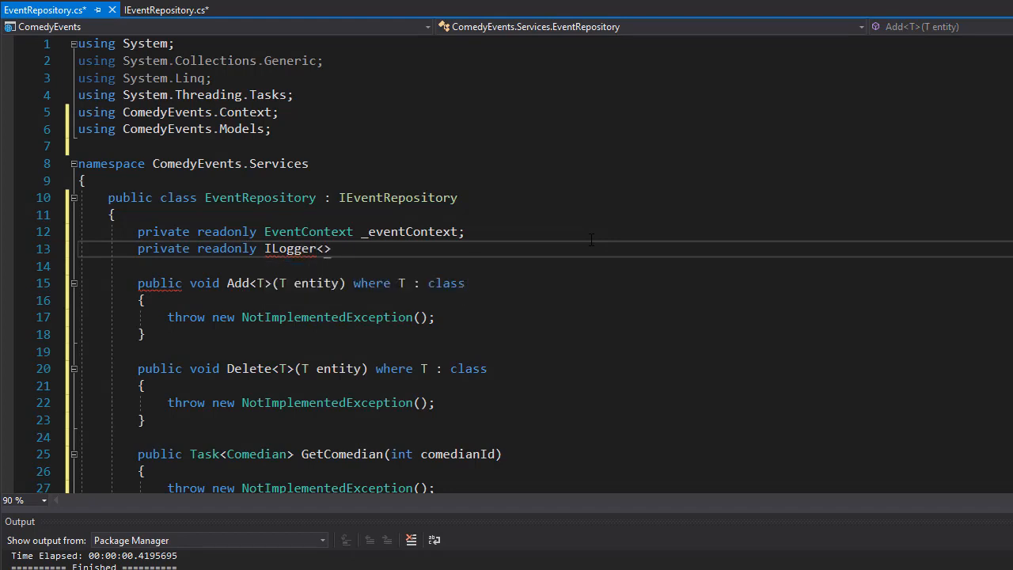
{"action": "type", "text": "EventRepository"}
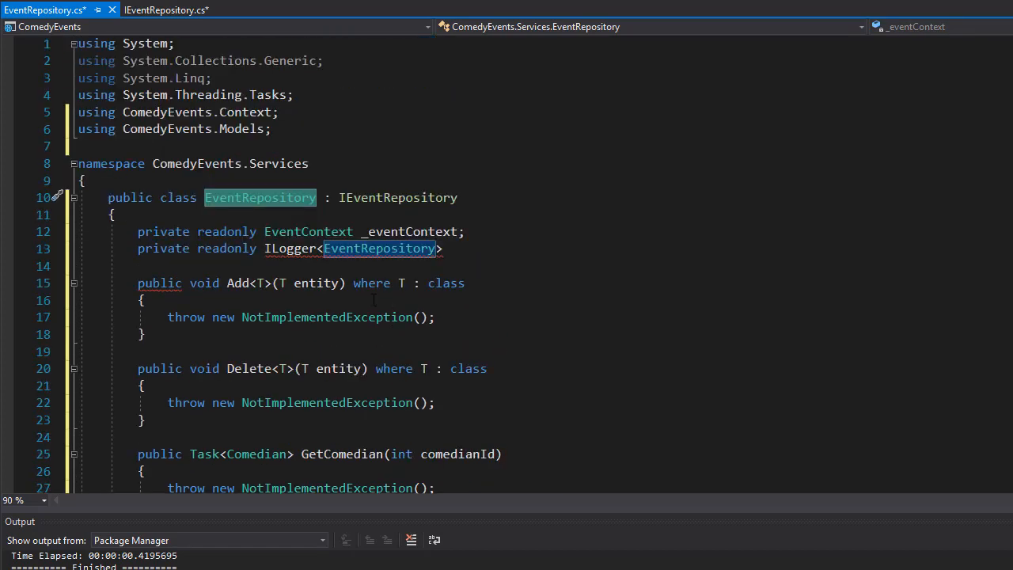
{"action": "left_click", "coordinate": [569, 248]}
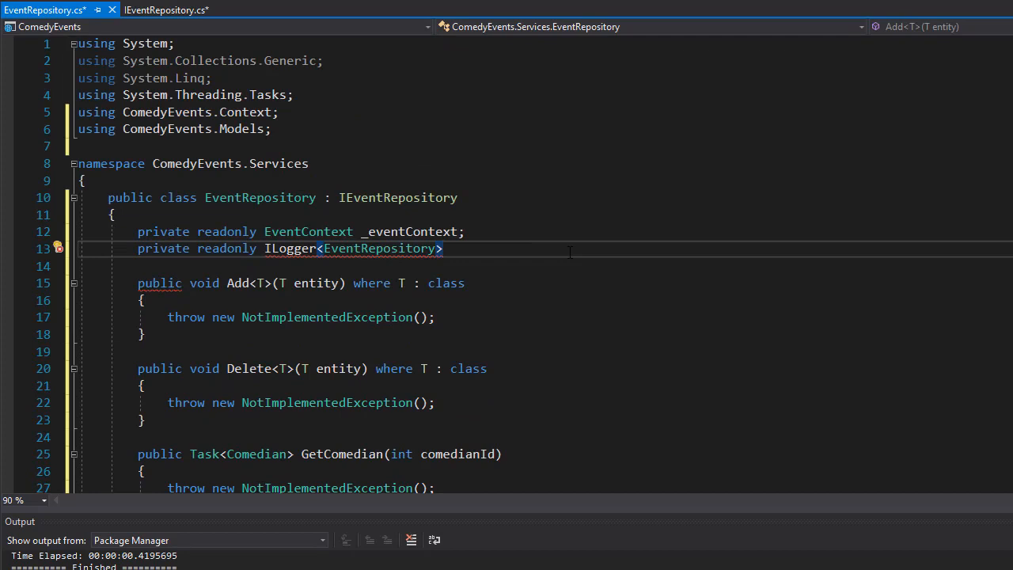
{"action": "type", "text": "_logger;"}
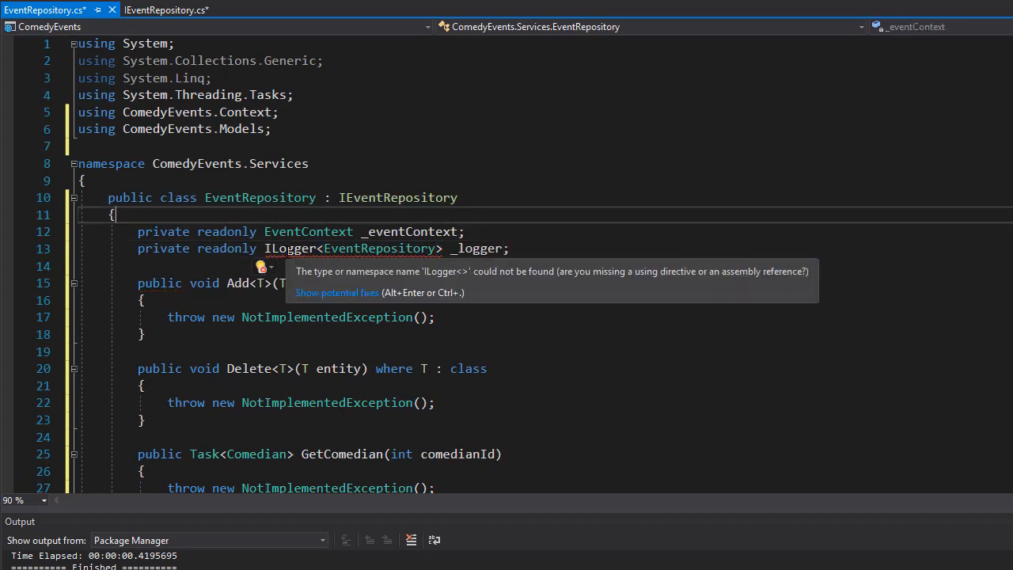
{"action": "left_click", "coordinate": [262, 267]}
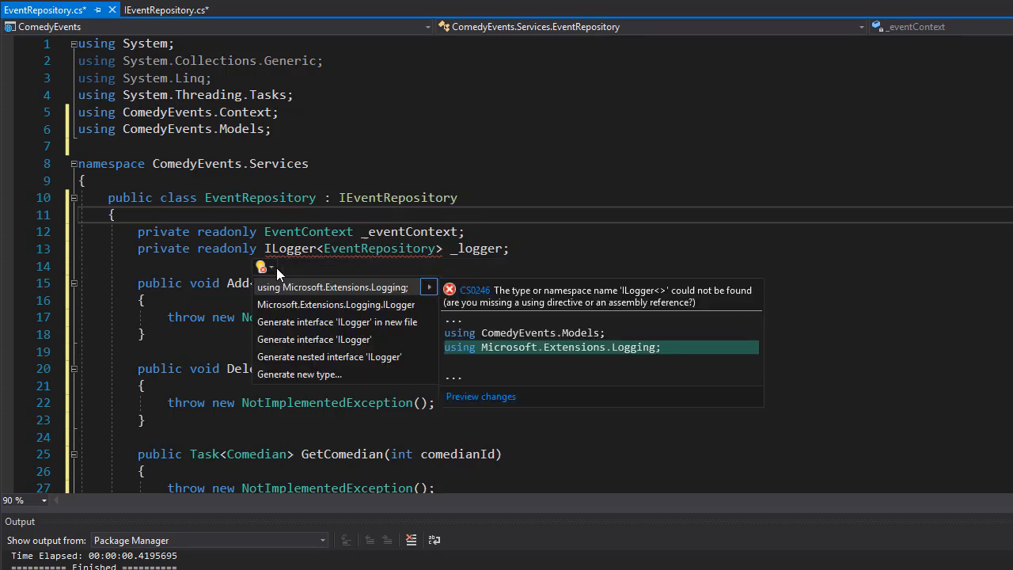
{"action": "mouse_move", "coordinate": [277, 294]}
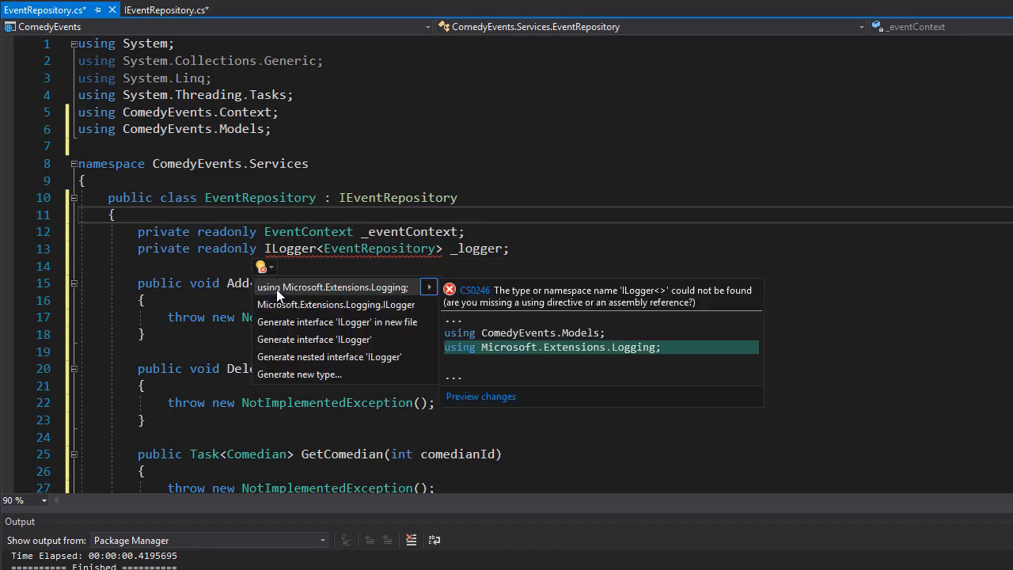
{"action": "left_click", "coordinate": [336, 286]}
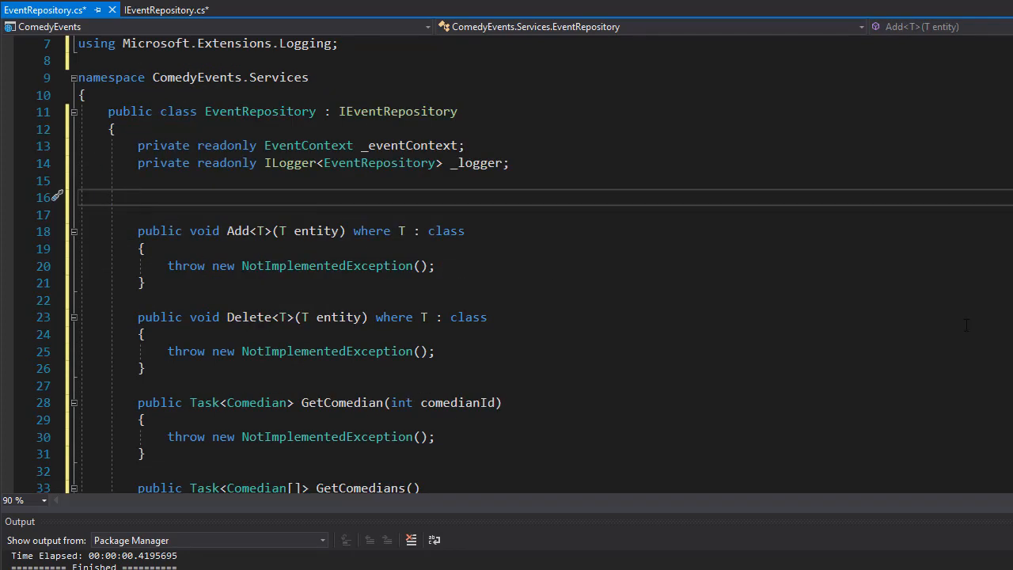
- Write the constructor public EventRepository(EventContext eventContext, ILogger<EventRepository> logger)
{"action": "type", "text": "public EventRepository()"}
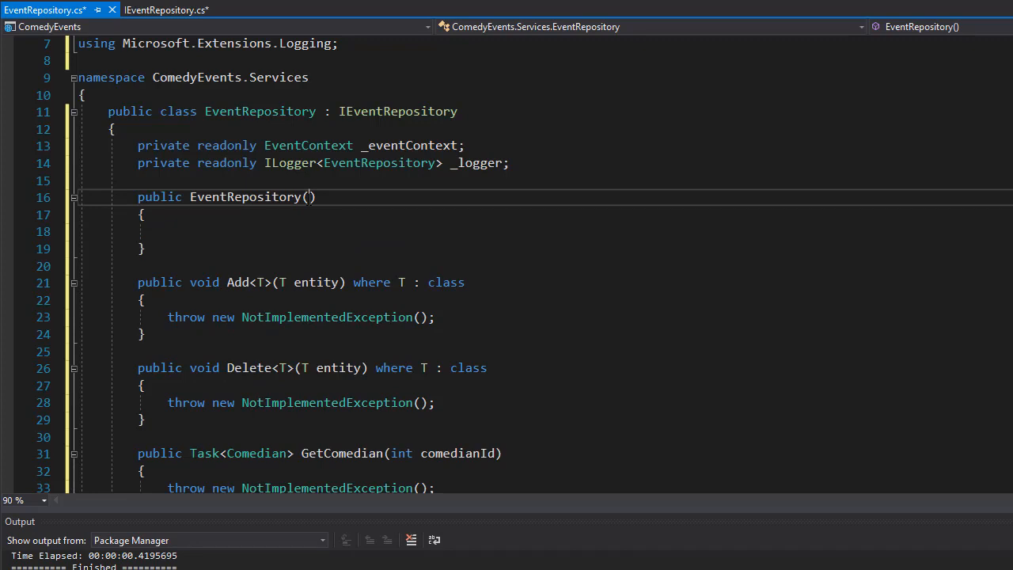
{"action": "type", "text": "EventContext"}
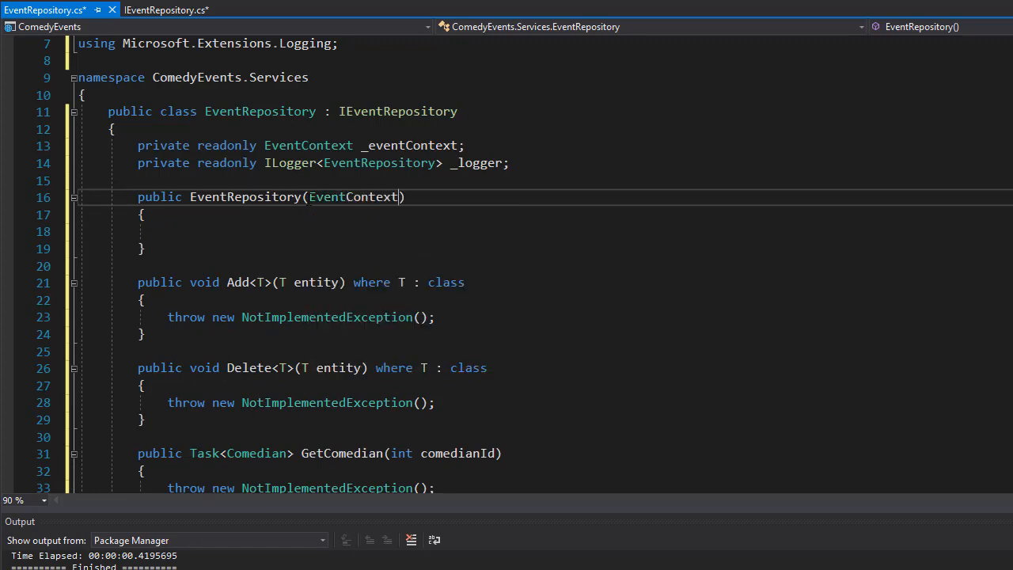
{"action": "type", "text": "eventContext"}
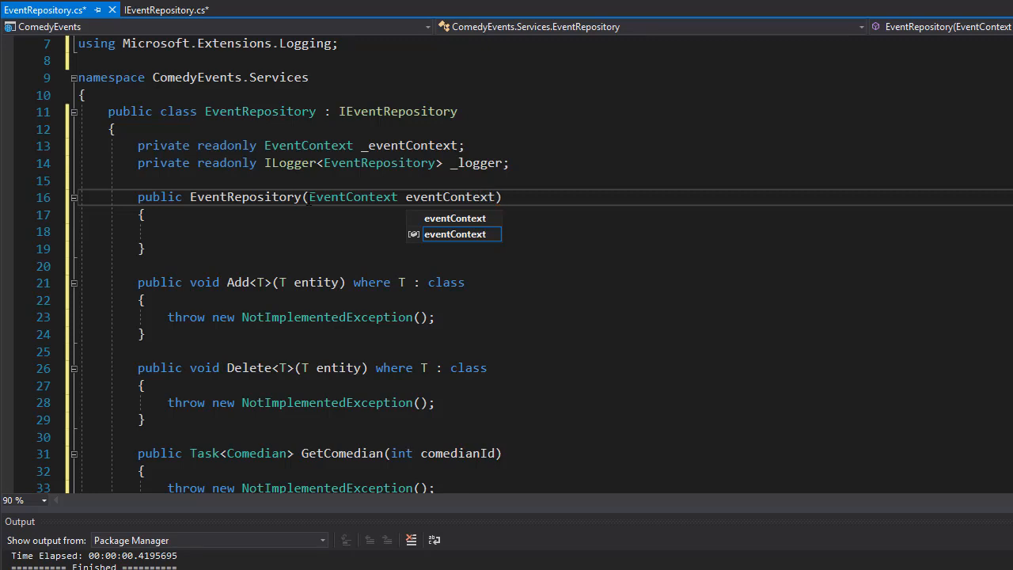
{"action": "type", "text": ","}
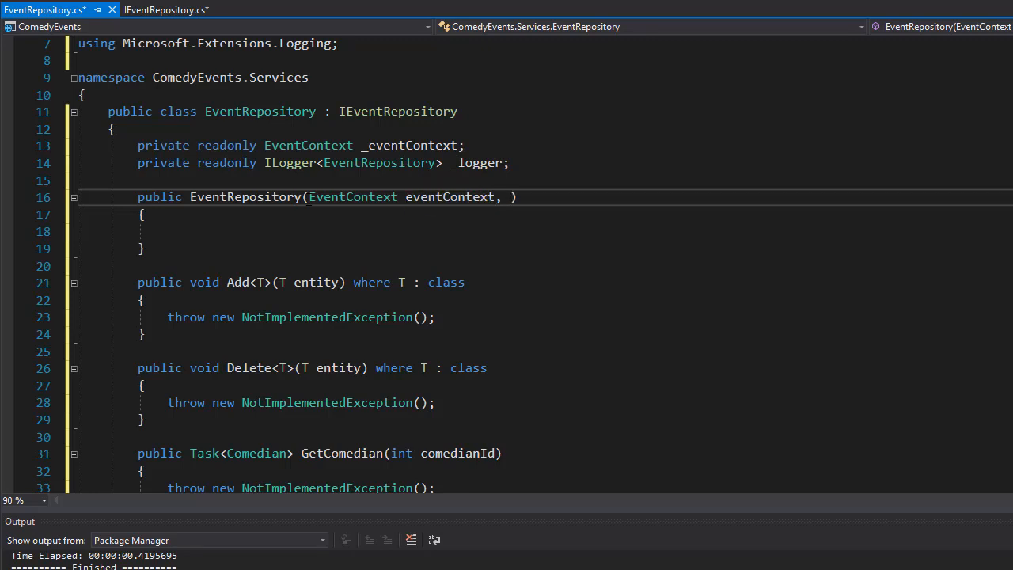
{"action": "type", "text": "I"}
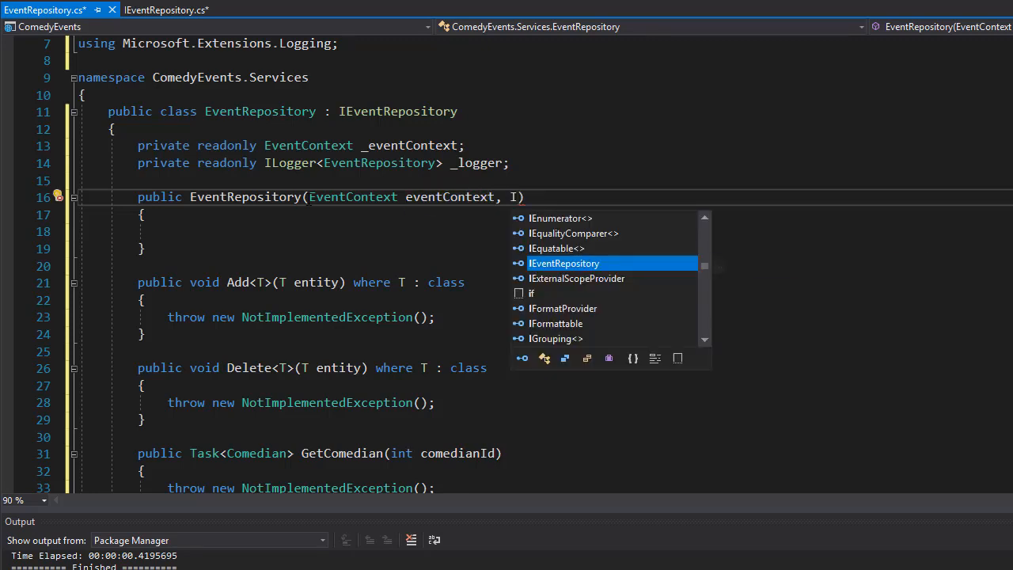
{"action": "type", "text": "Logger"}
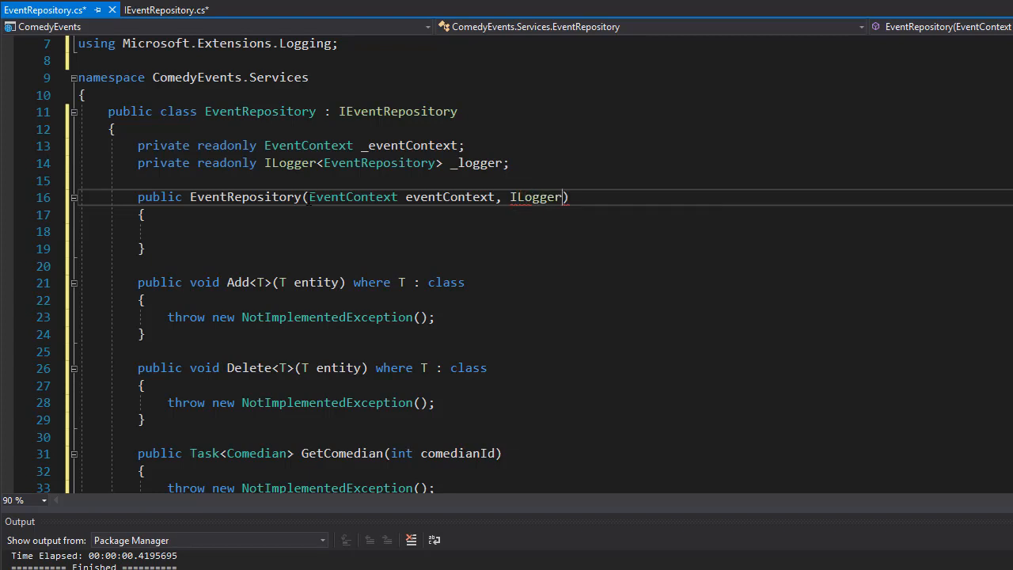
{"action": "type", "text": "<"}
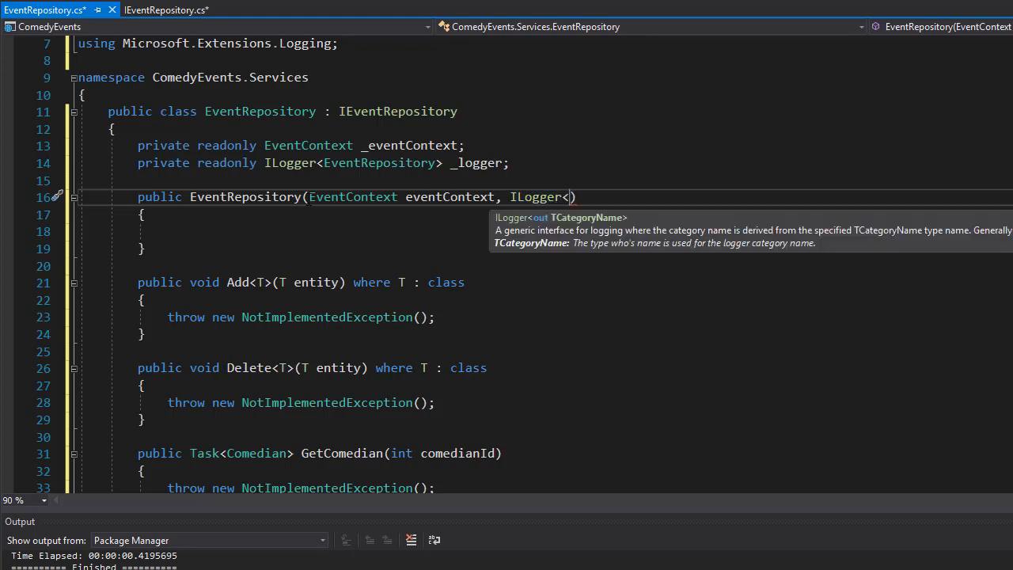
{"action": "type", "text": "EventRepo"}
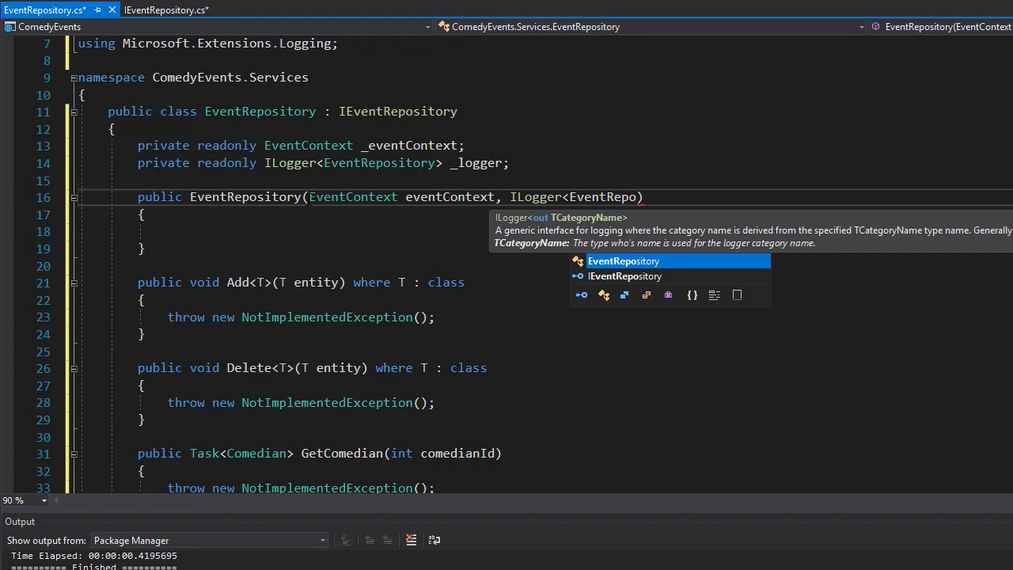
{"action": "key", "text": "Tab"}
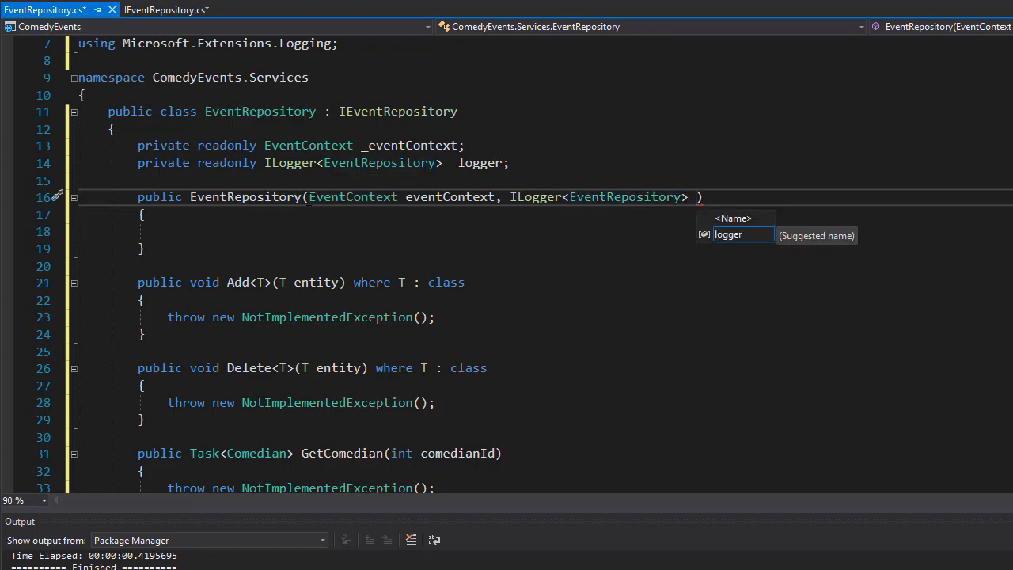
{"action": "type", "text": "logger"}
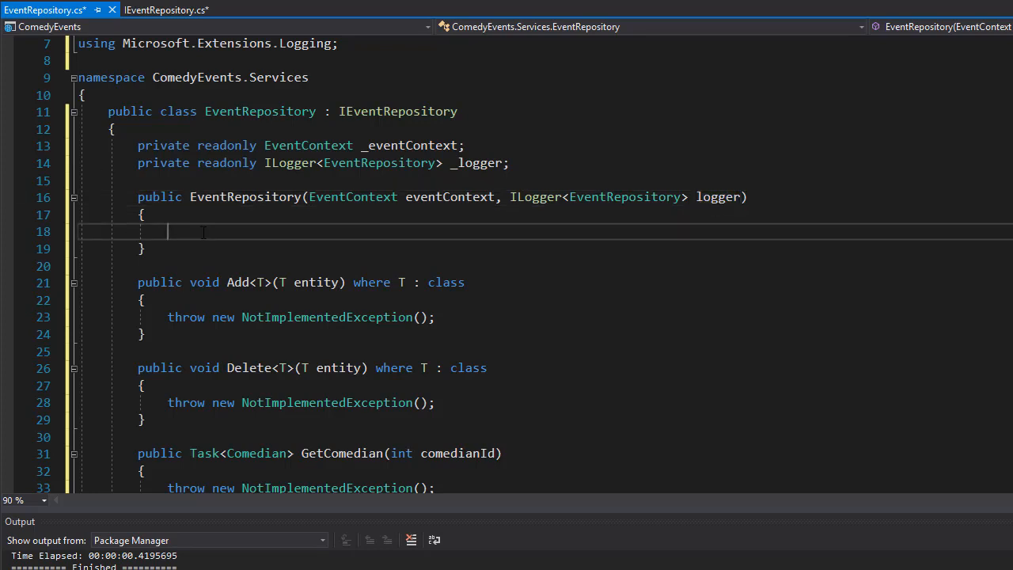
{"action": "type", "text": "_eventContext"}
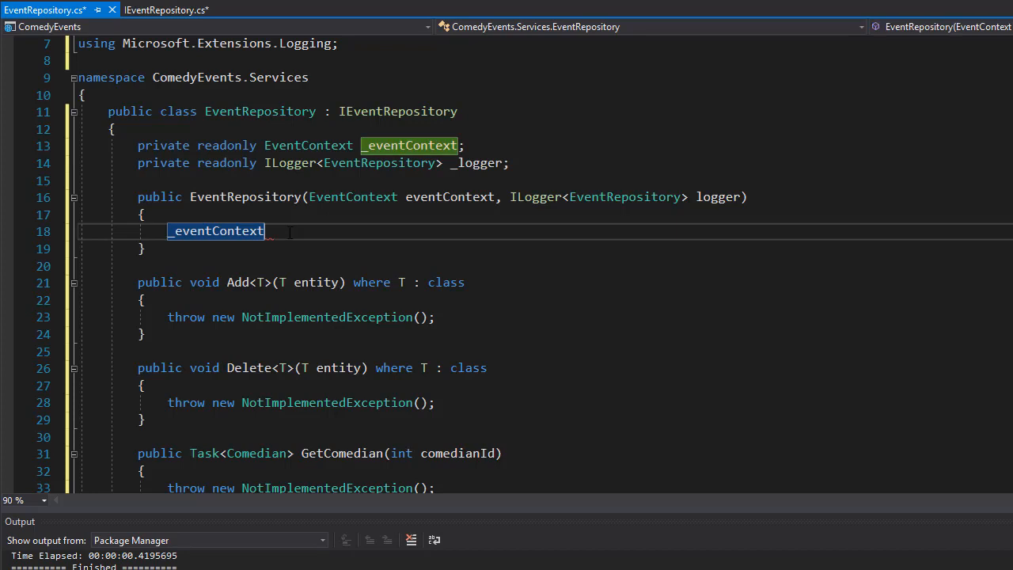
- Assign _eventContext = eventContext and _logger = logger in the constructor body
{"action": "type", "text": "= eventContext;"}
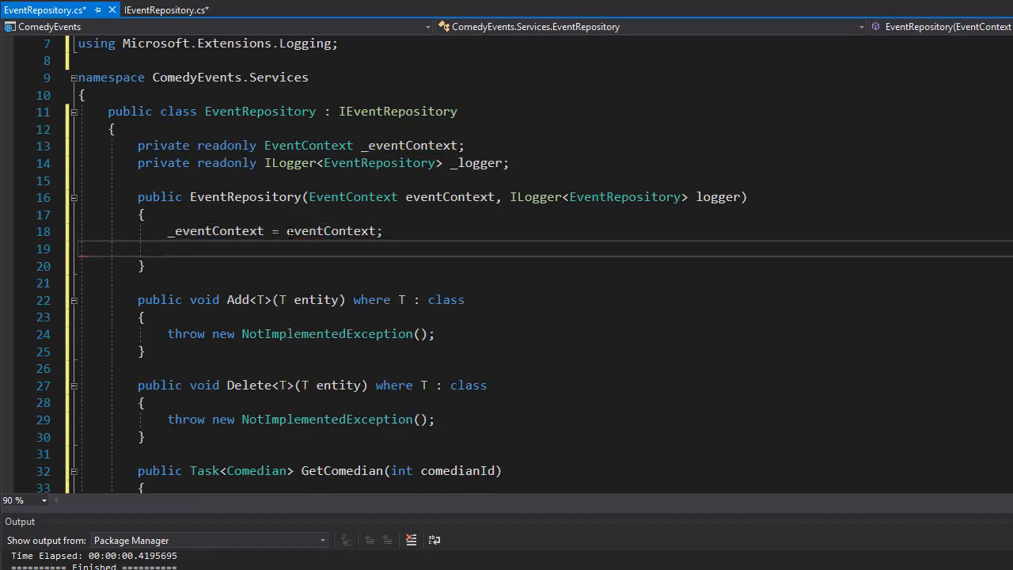
{"action": "type", "text": "_logger"}
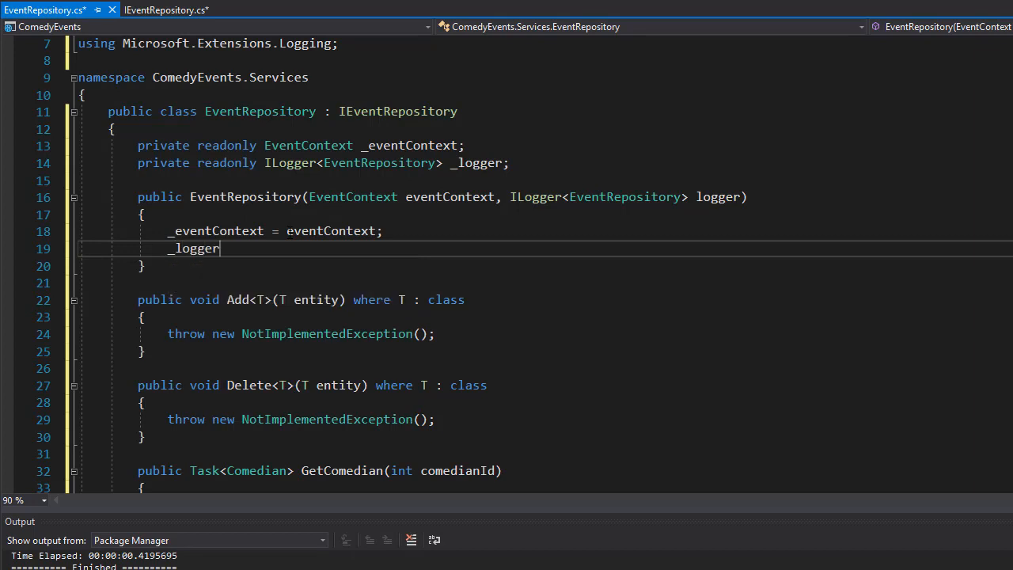
{"action": "type", "text": "= logger;"}
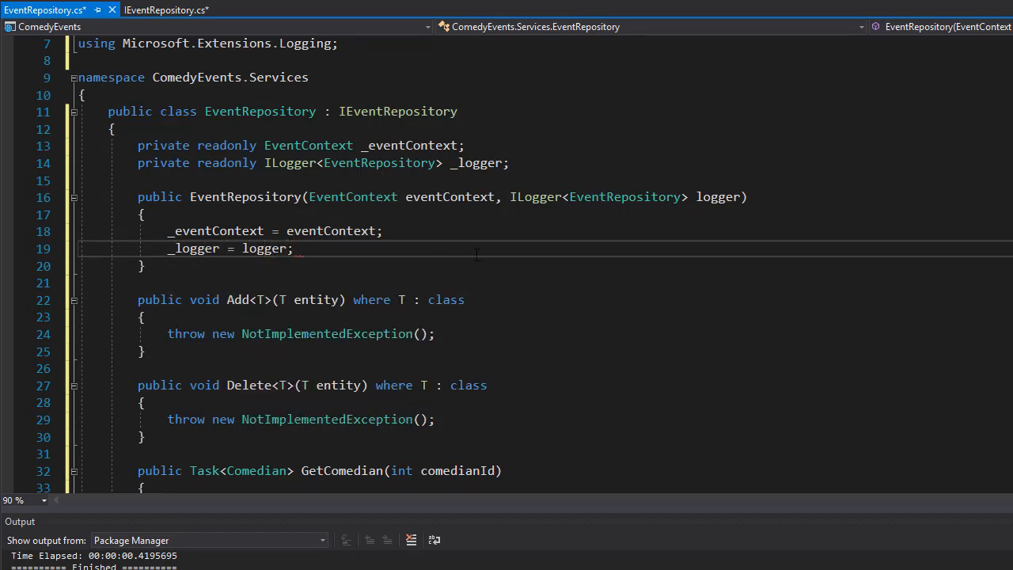
{"action": "scroll", "scroll_direction": "down", "scroll_amount": 3}
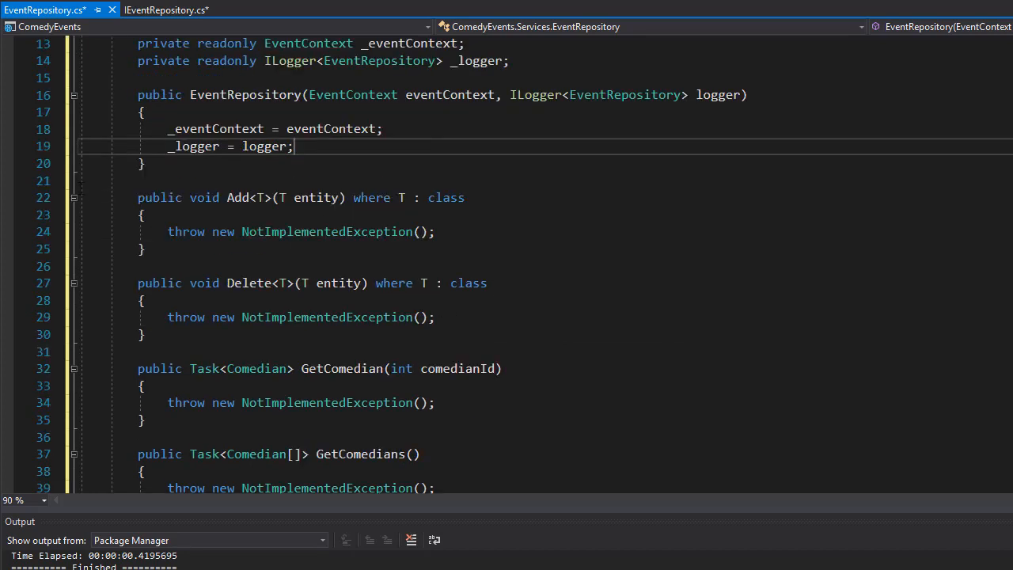
{"action": "left_click_drag", "start_coordinate": [138, 197], "coordinate": [503, 368]}
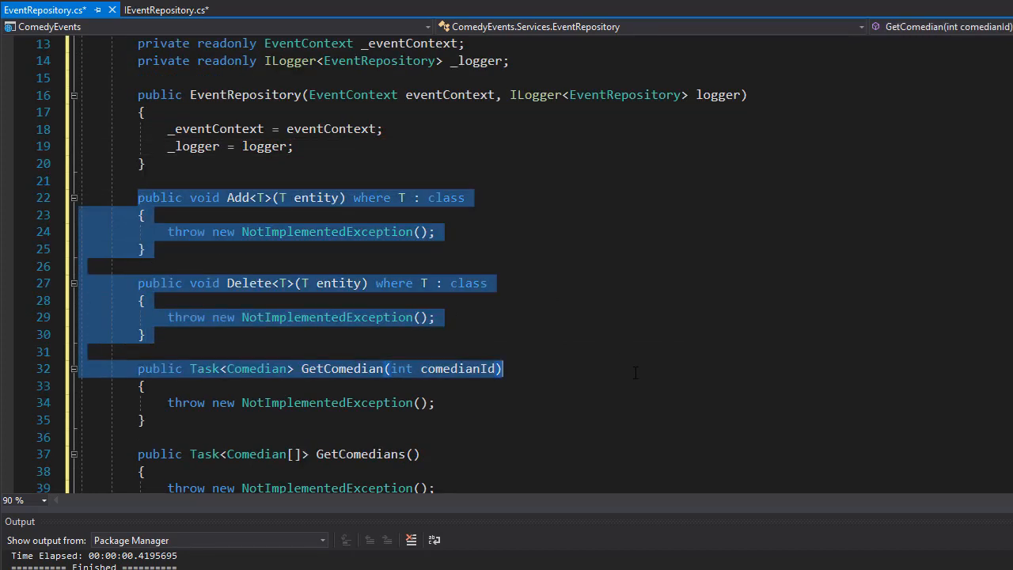